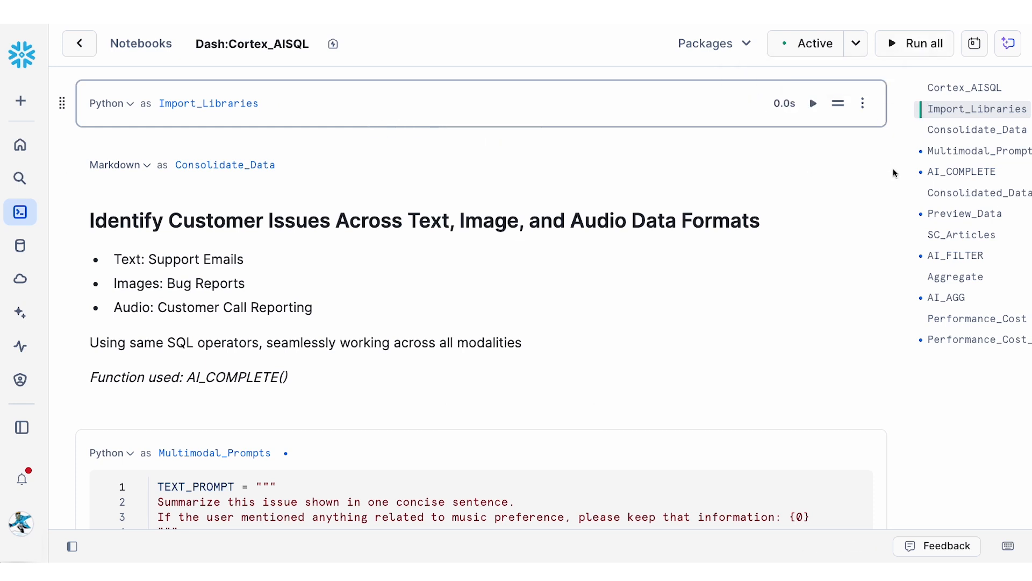
Scroll to the Multimodal_Prompts cell that defines the text, audio and image prompts and their models
scroll("down", 3)
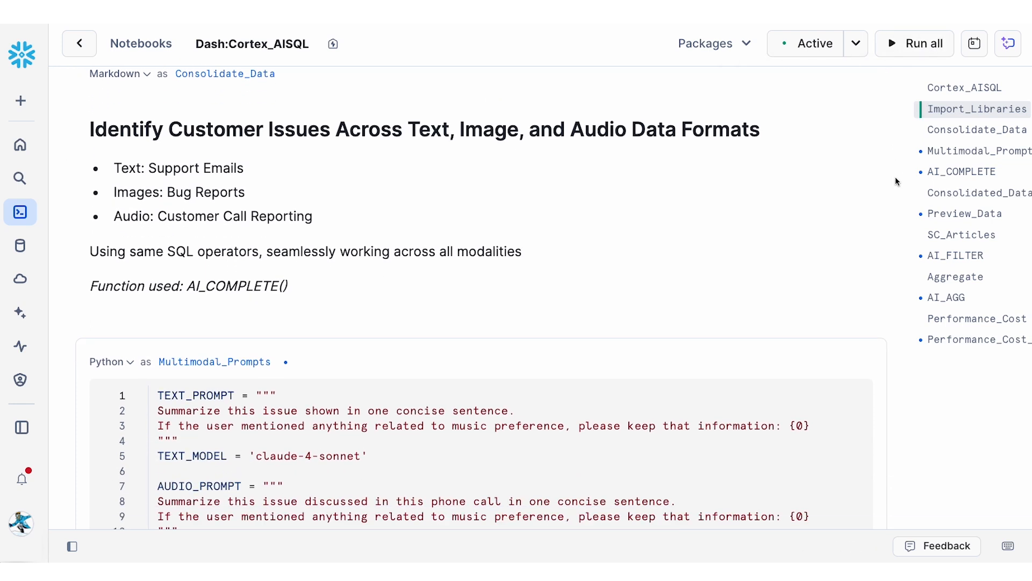
scroll("up", 3)
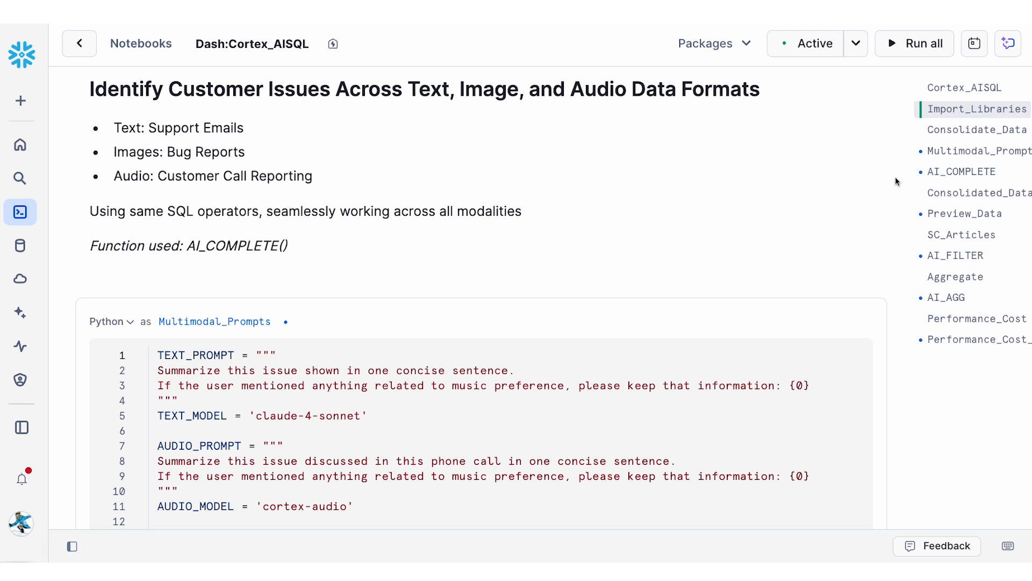
mouse_move(940, 153)
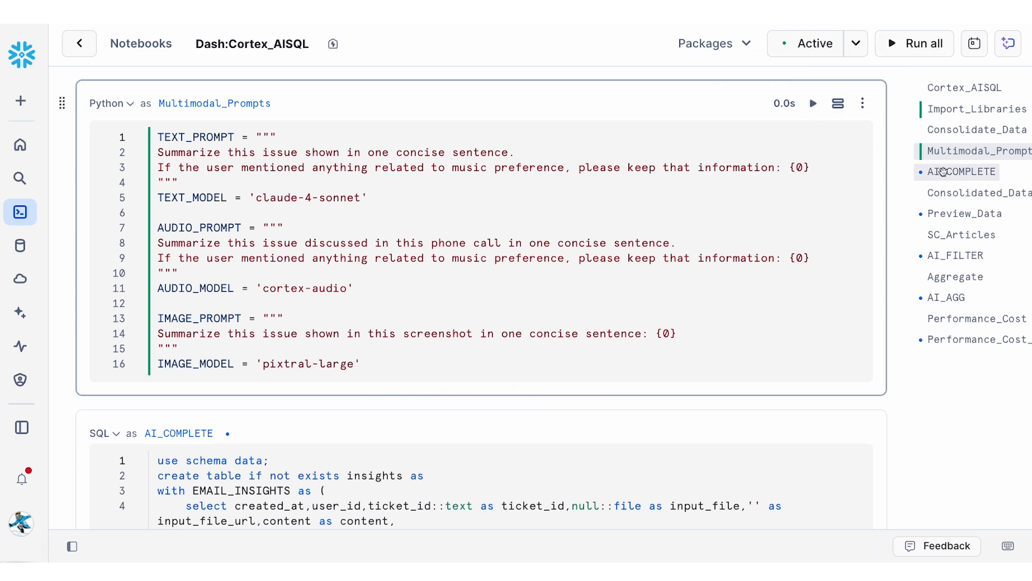
Run the AI_COMPLETE SQL cell that builds the insights table from emails, voicemails and screenshots
left_click(915, 44)
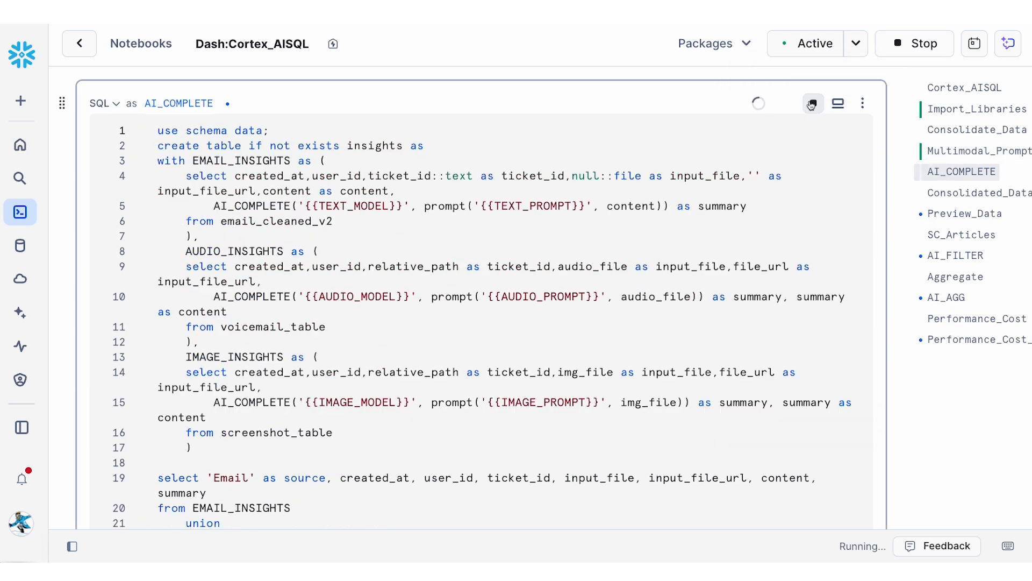
left_click(811, 103)
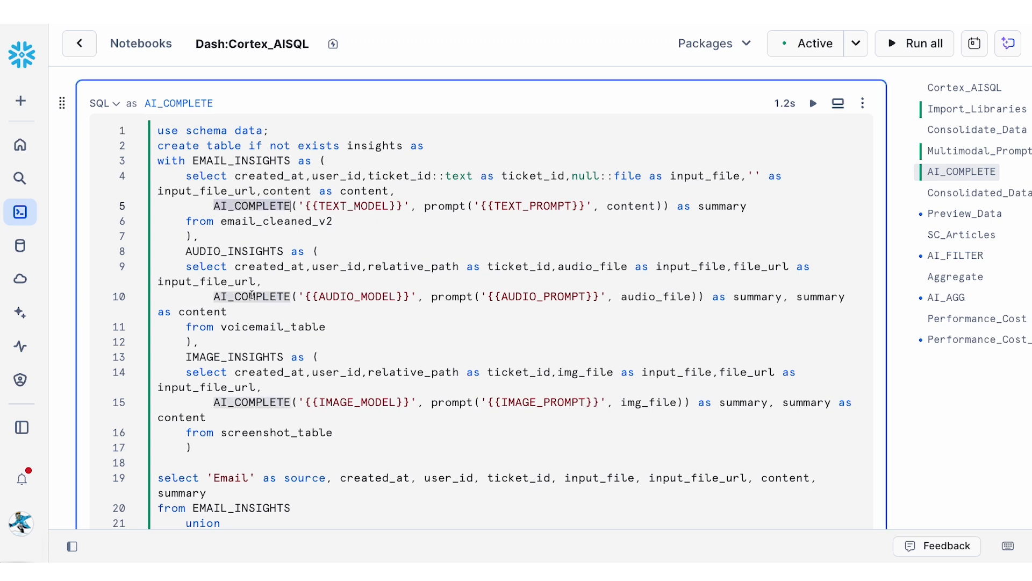
mouse_move(458, 204)
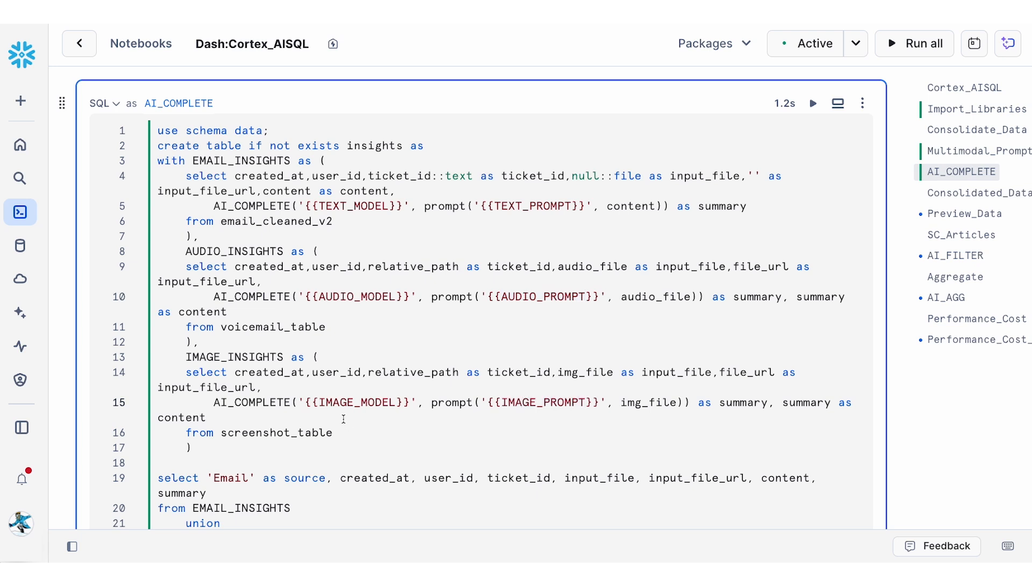
Run Preview_Data under Consolidated_Data and sort results by INPUT_FILE descending to surface screenshot and voicemail rows
left_click(975, 193)
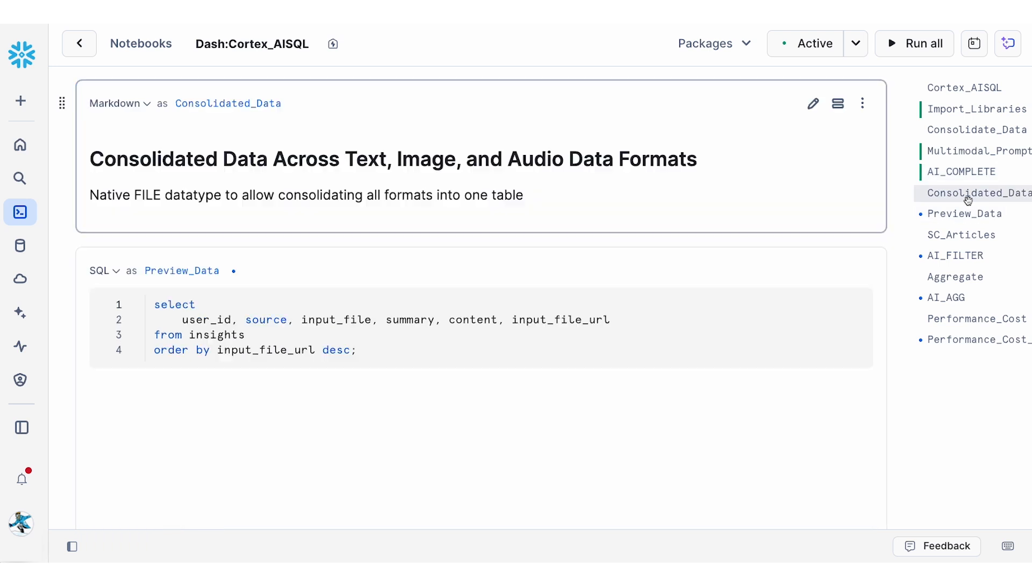
left_click(914, 44)
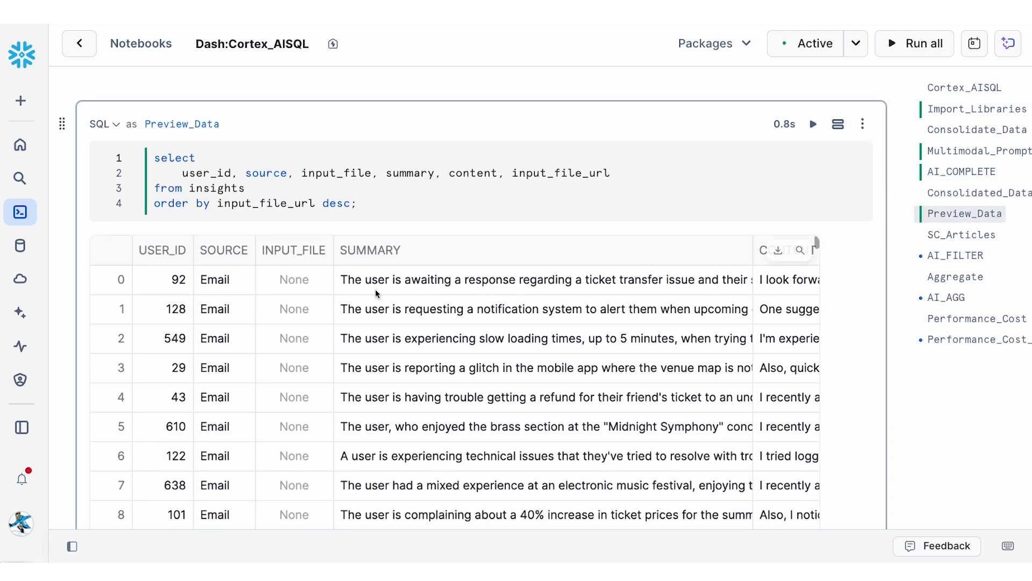
left_click(293, 249)
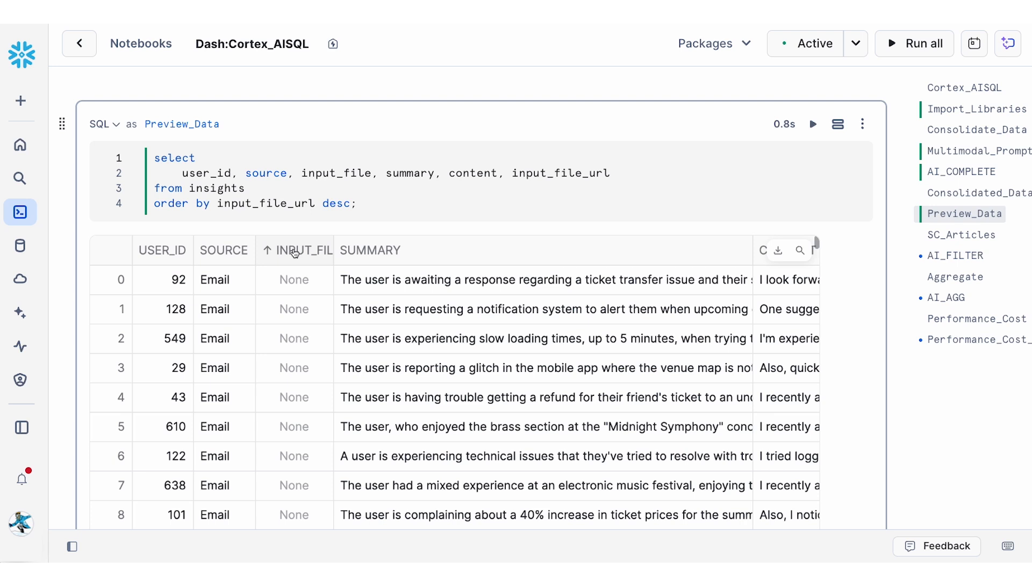
left_click(302, 250)
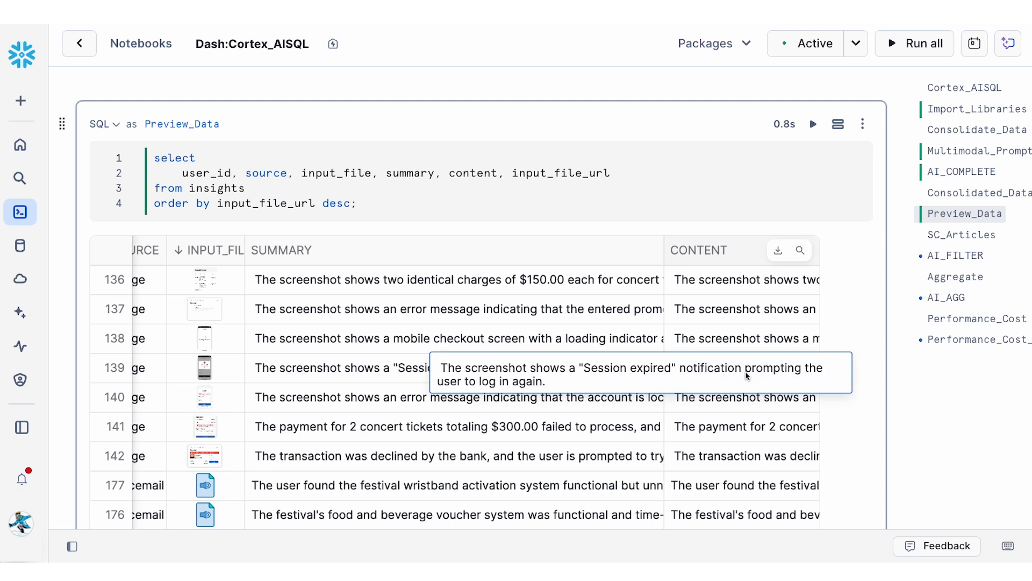
mouse_move(938, 358)
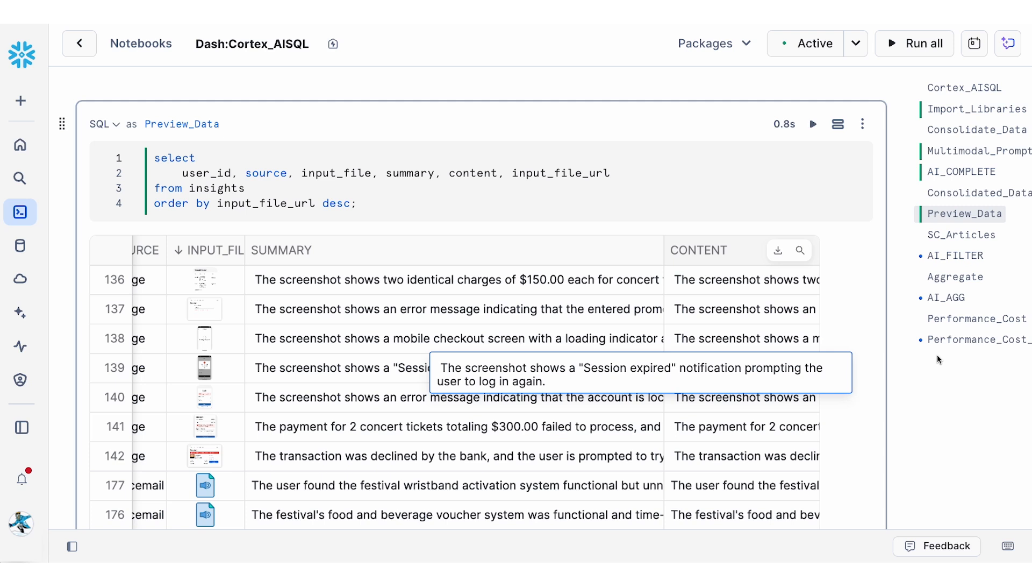
mouse_move(946, 297)
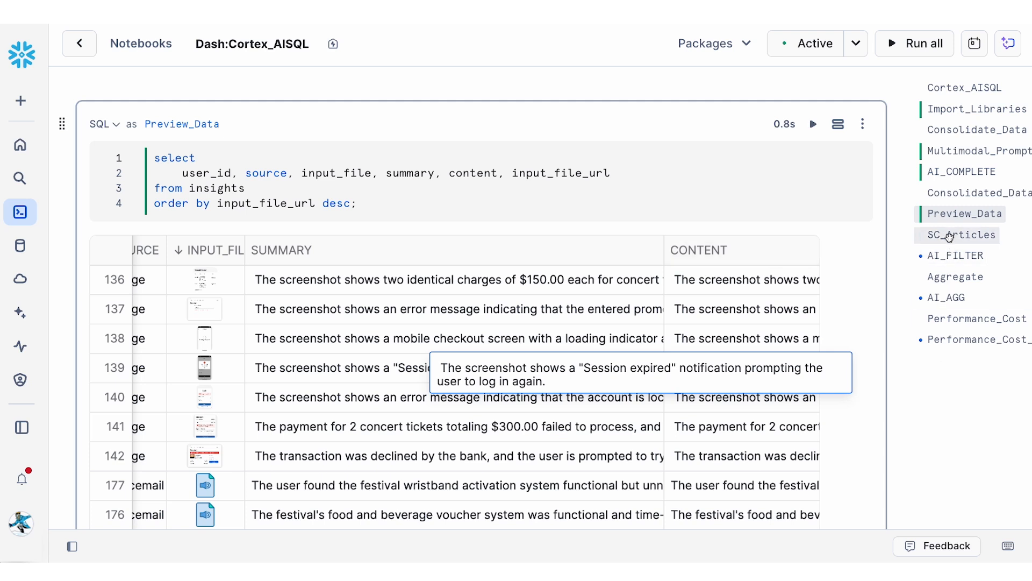
Run the SC_Articles and AI_FILTER cells, then read a matched solution article's full text in the results
left_click(965, 235)
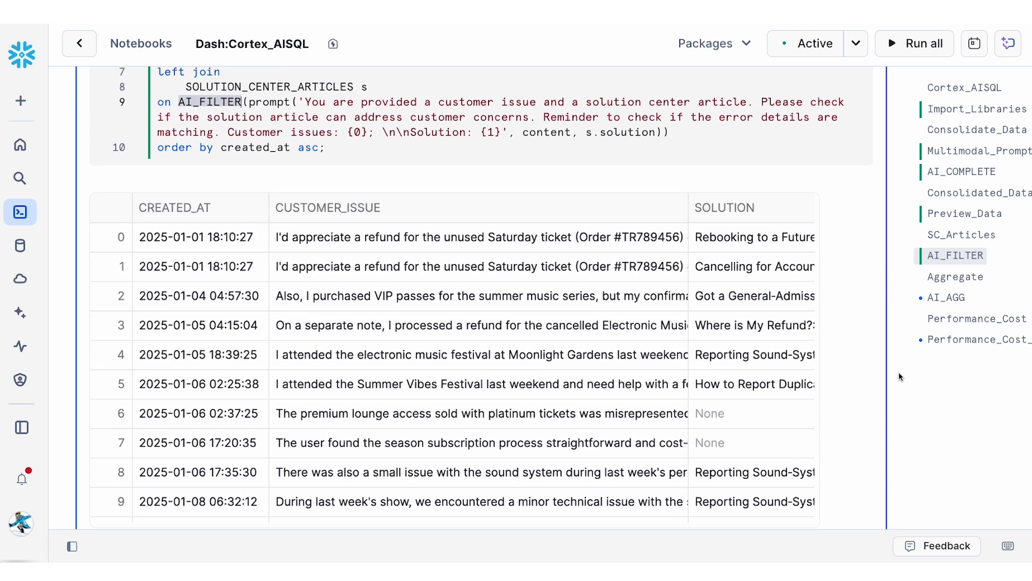
scroll("down", 3)
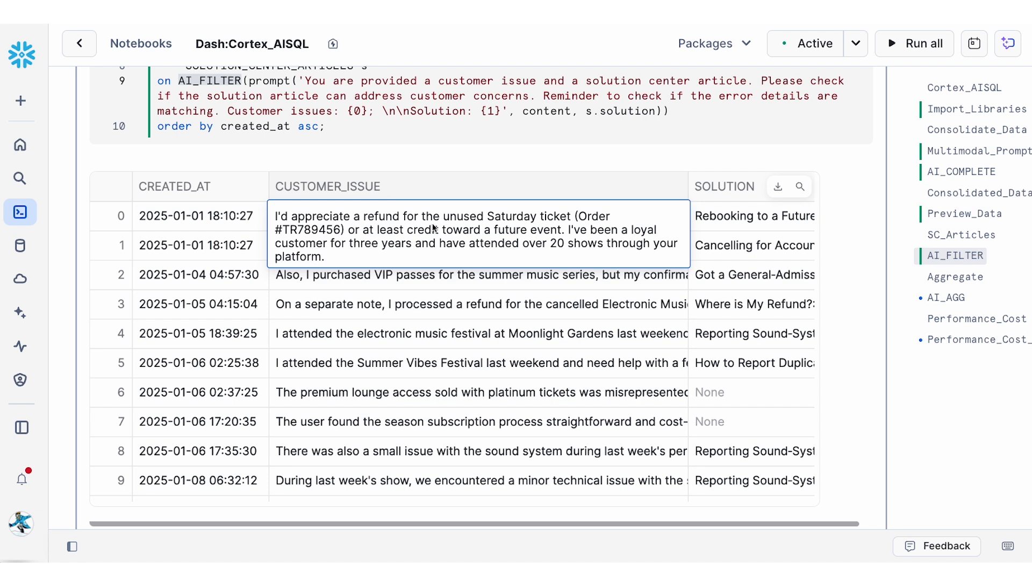
left_click(753, 215)
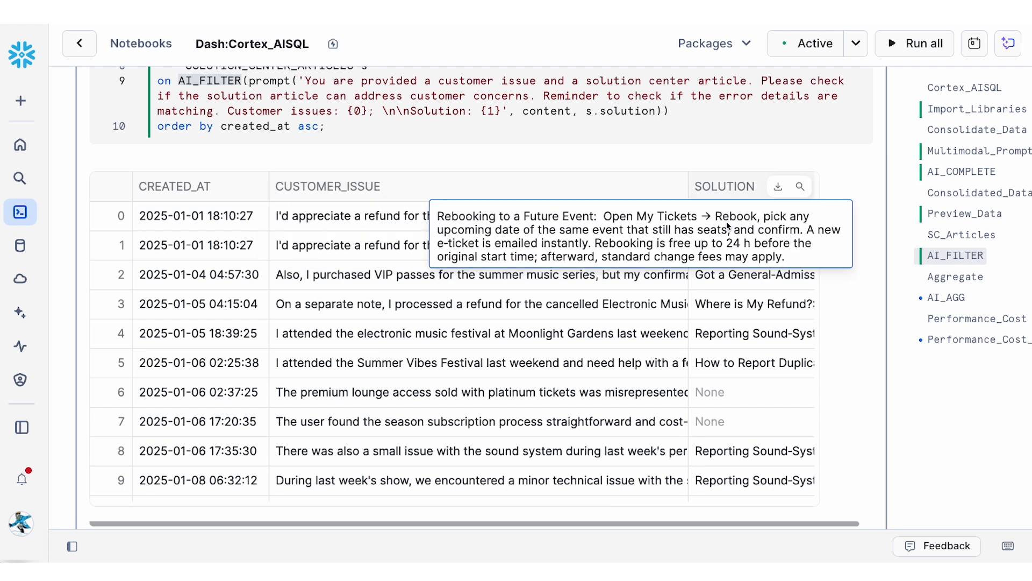
mouse_move(460, 402)
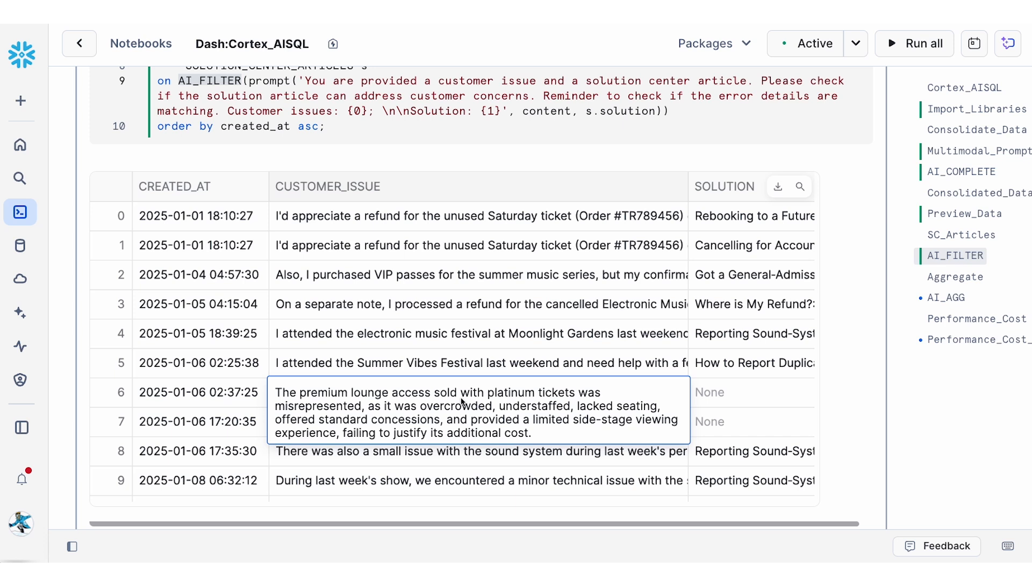
mouse_move(555, 395)
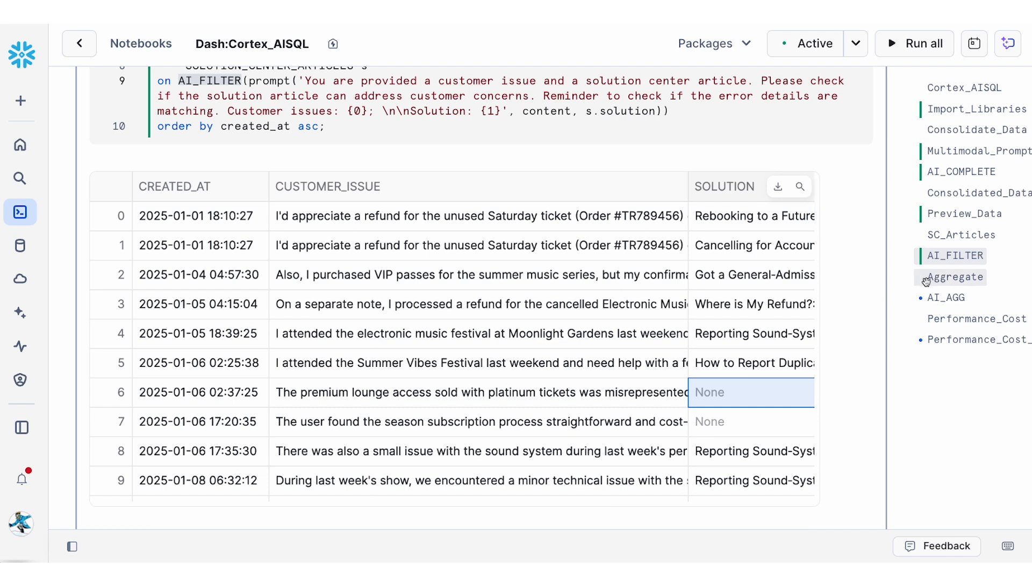
Run the AI_AGG cell under Aggregate to summarize top issues, ticket counts and unique users per month
left_click(956, 277)
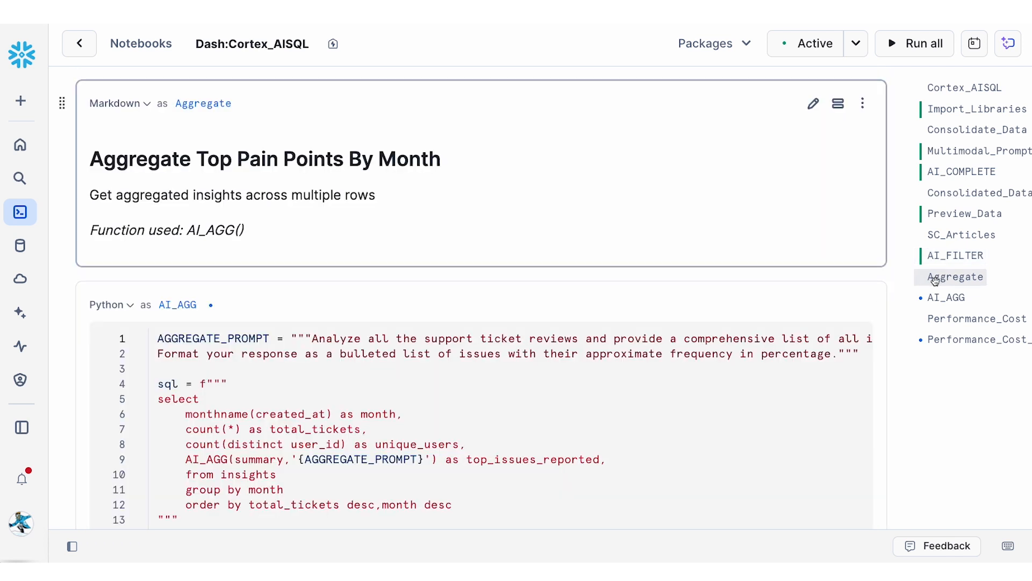
mouse_move(814, 305)
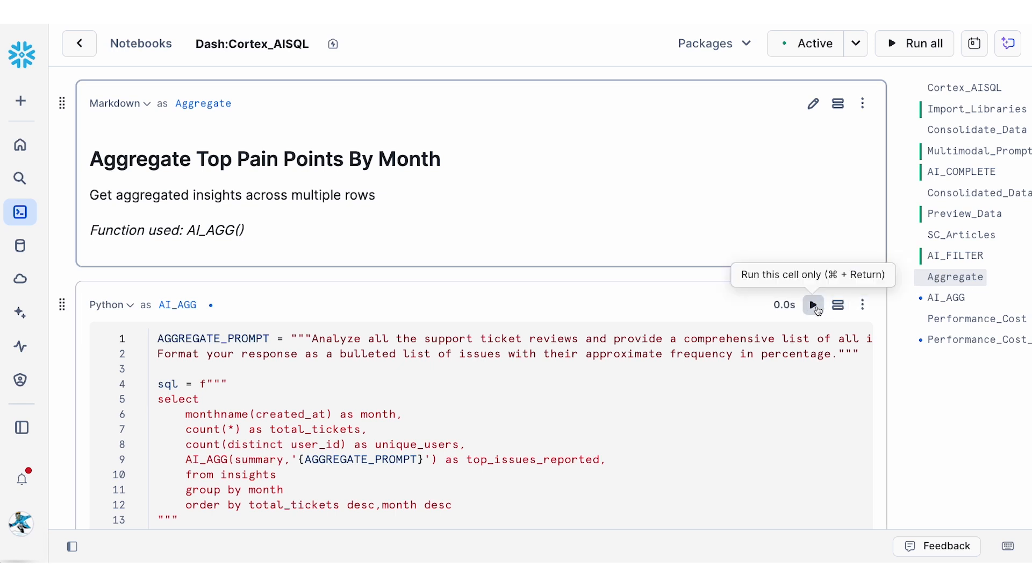
left_click(814, 304)
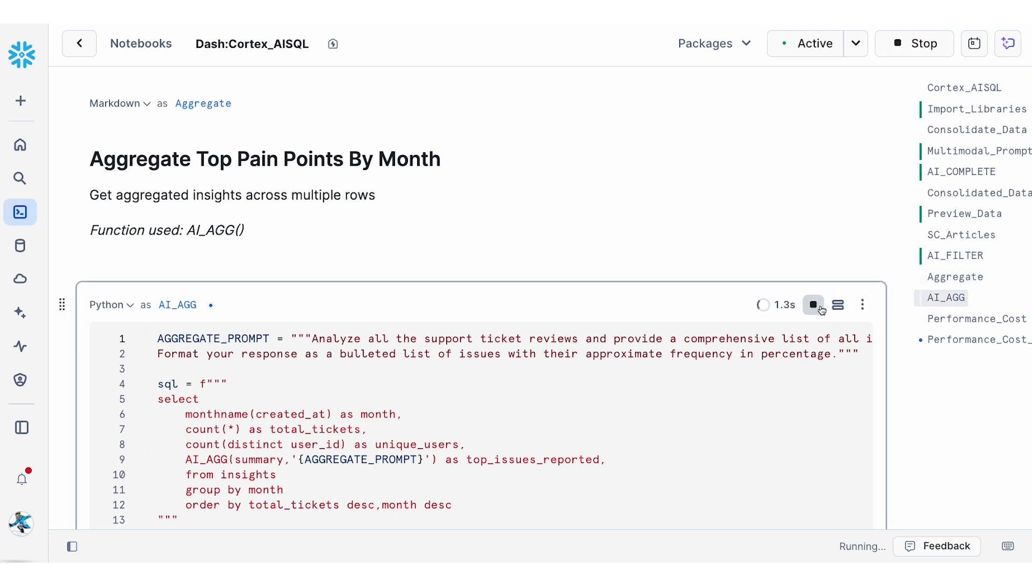
scroll("down", 3)
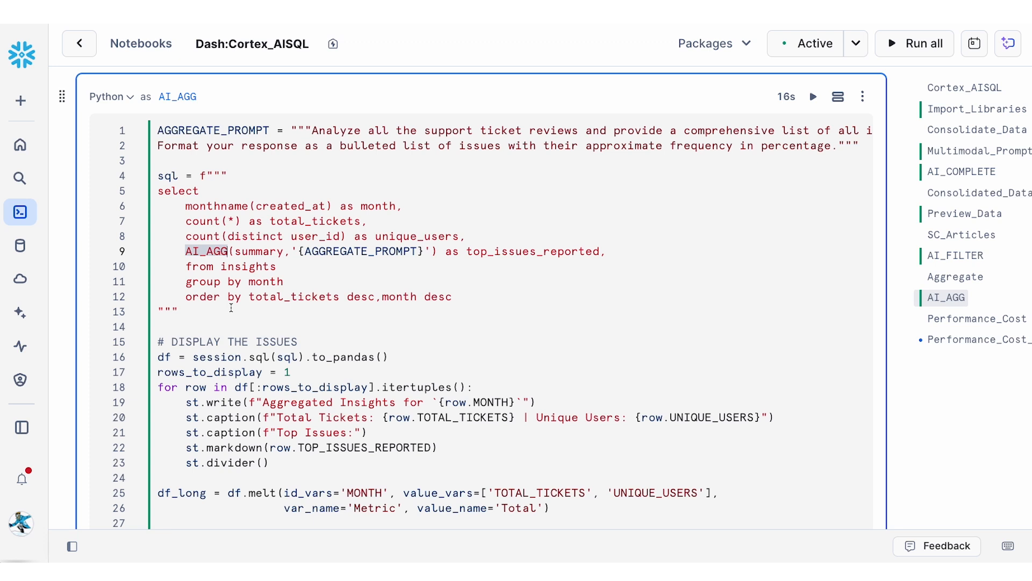
mouse_move(286, 281)
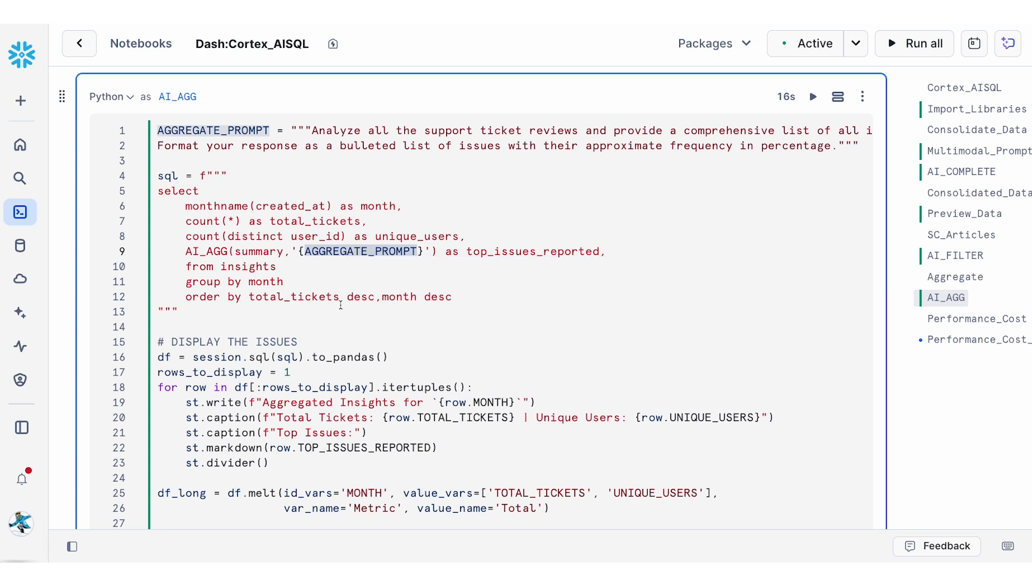
left_click(158, 327)
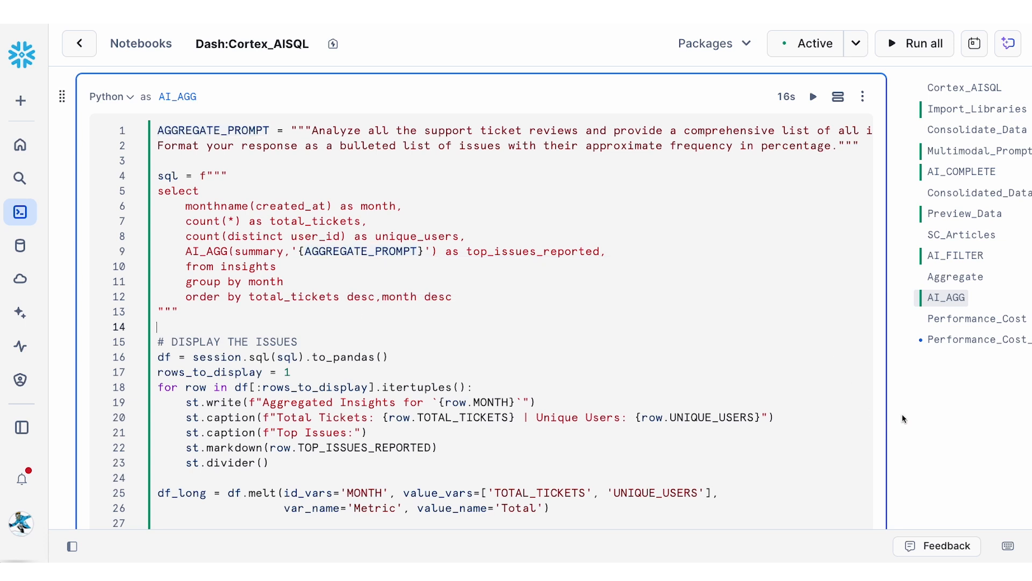
Review the AI_AGG output and bar chart, then render the Performance_Cost_Chart comparing Cortex AISQL runtimes to manual pipelines
scroll("down", 3)
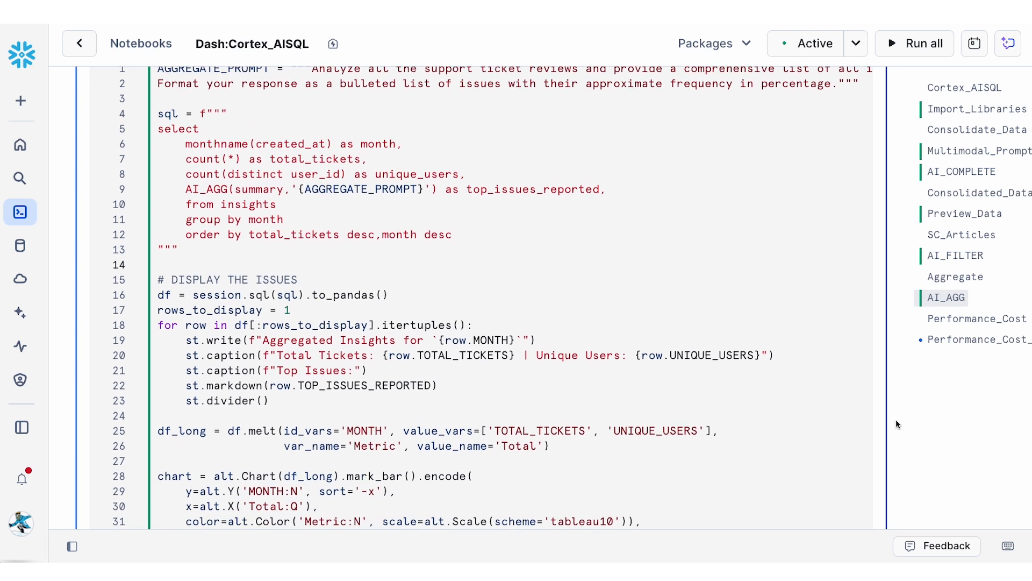
scroll("down", 3)
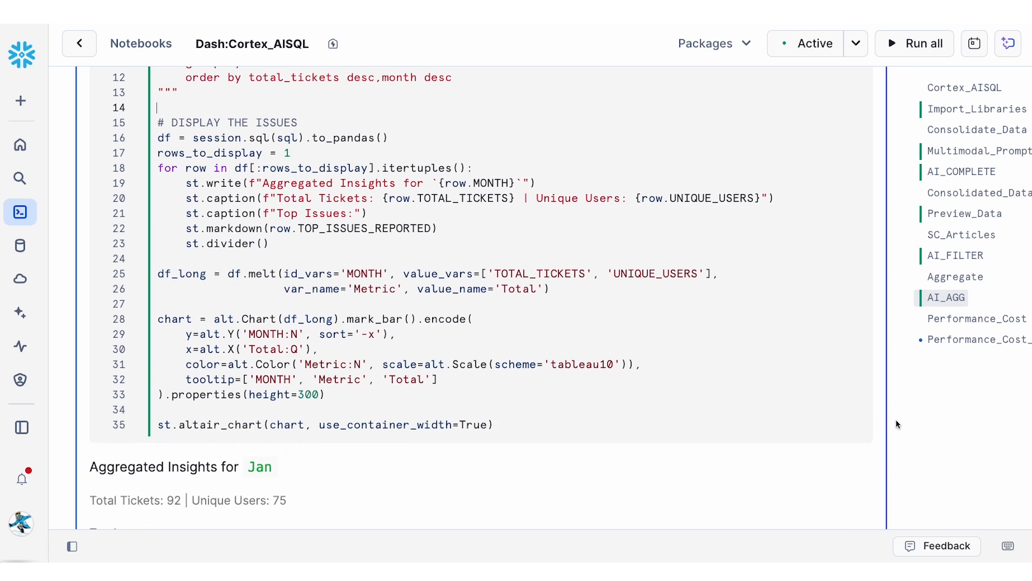
scroll("down", 3)
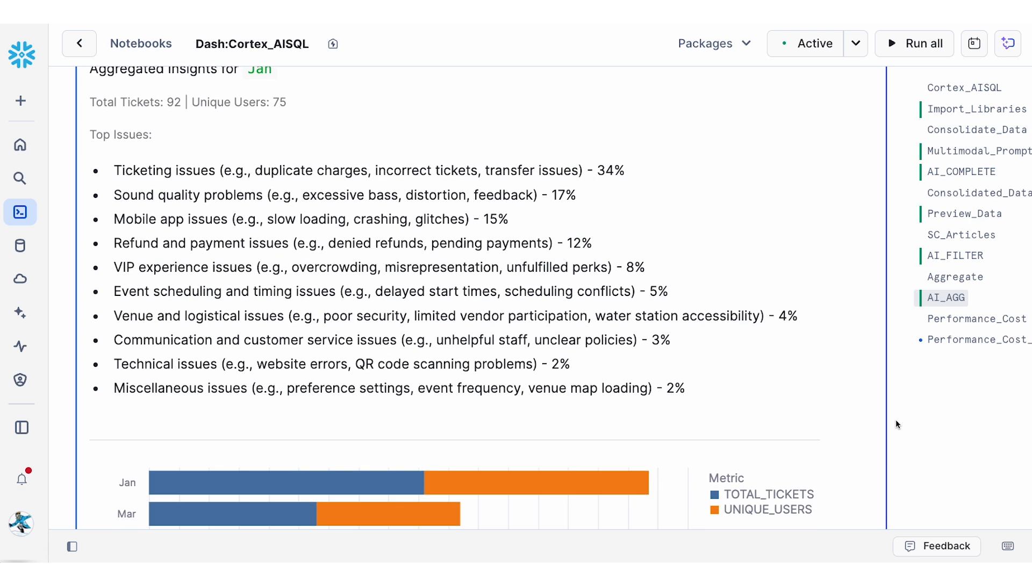
scroll("down", 3)
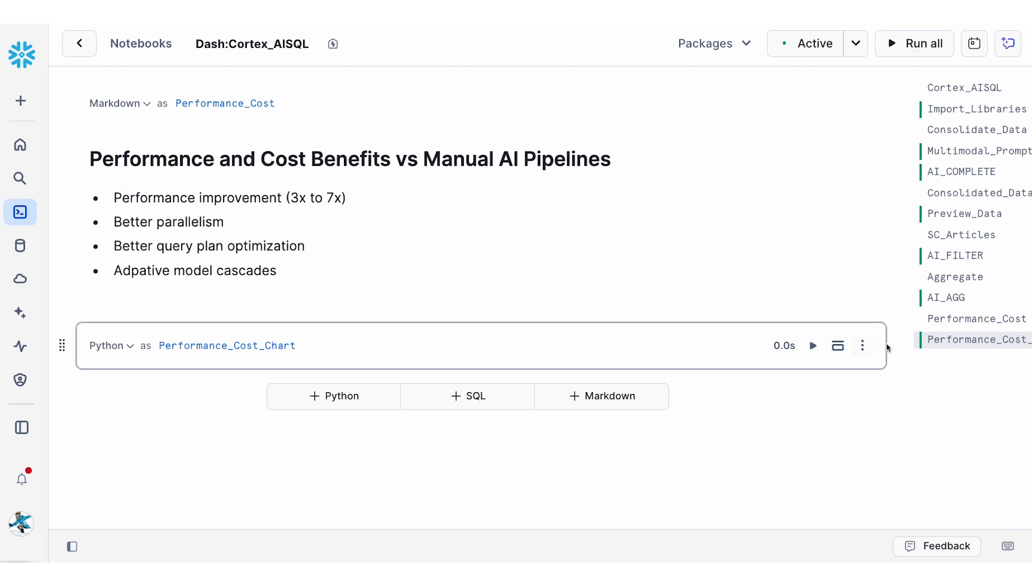
left_click(812, 346)
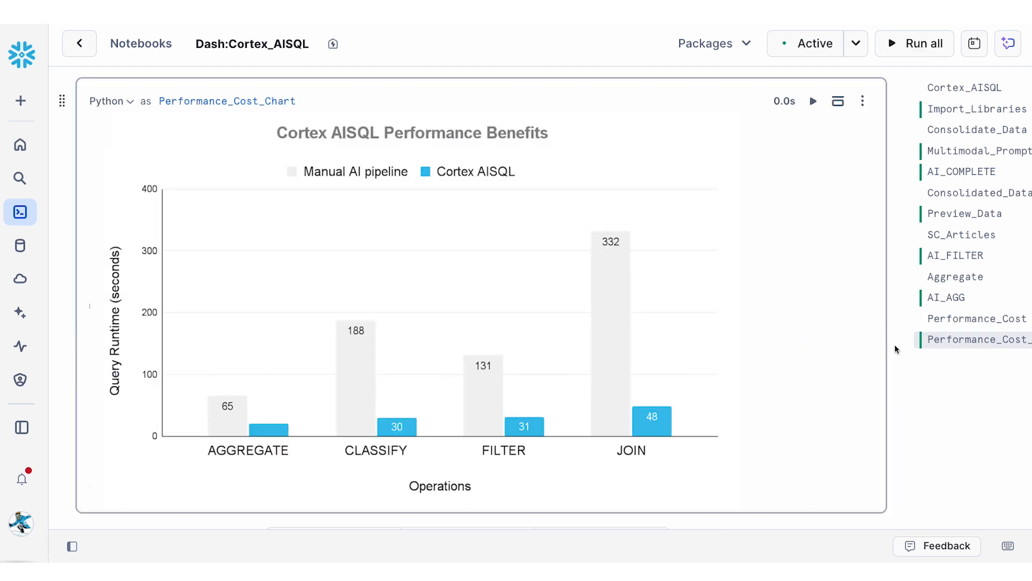